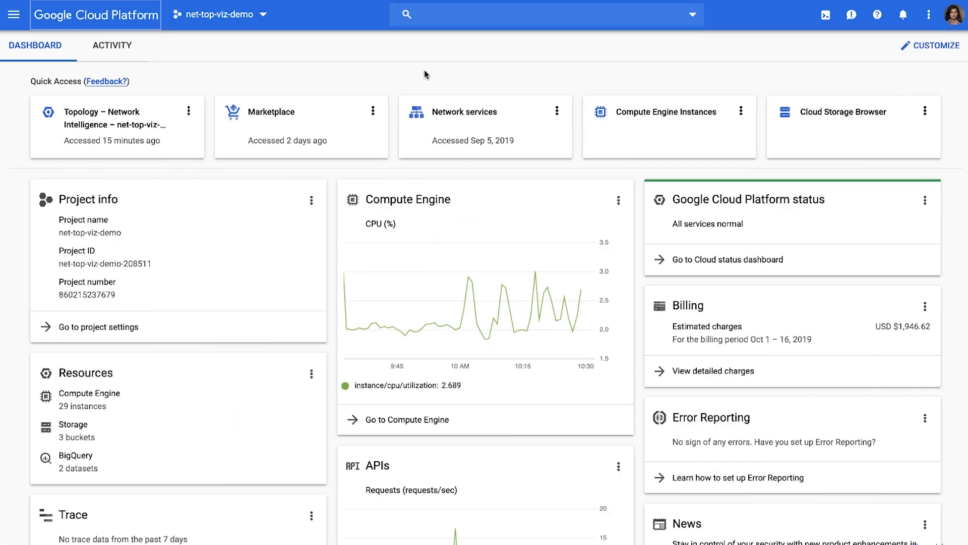
# - Open Network Intelligence Topology from the console's Networking section of the navigation menu
pyautogui.click(15, 14)
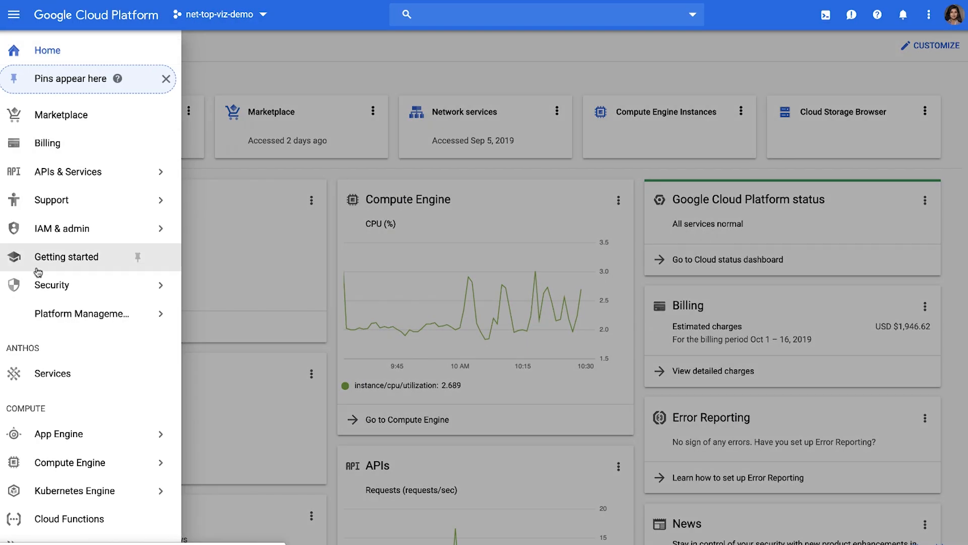
pyautogui.scroll(-3)
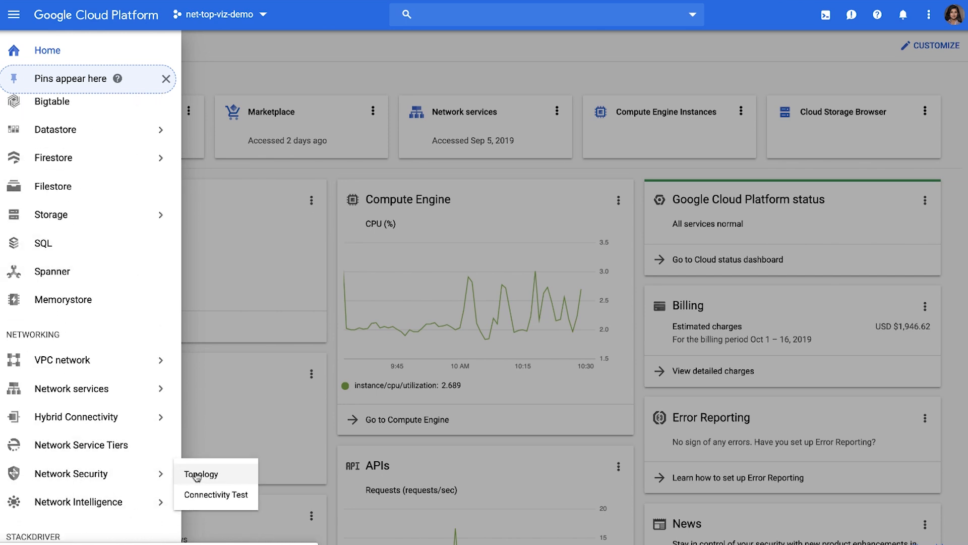
pyautogui.click(201, 474)
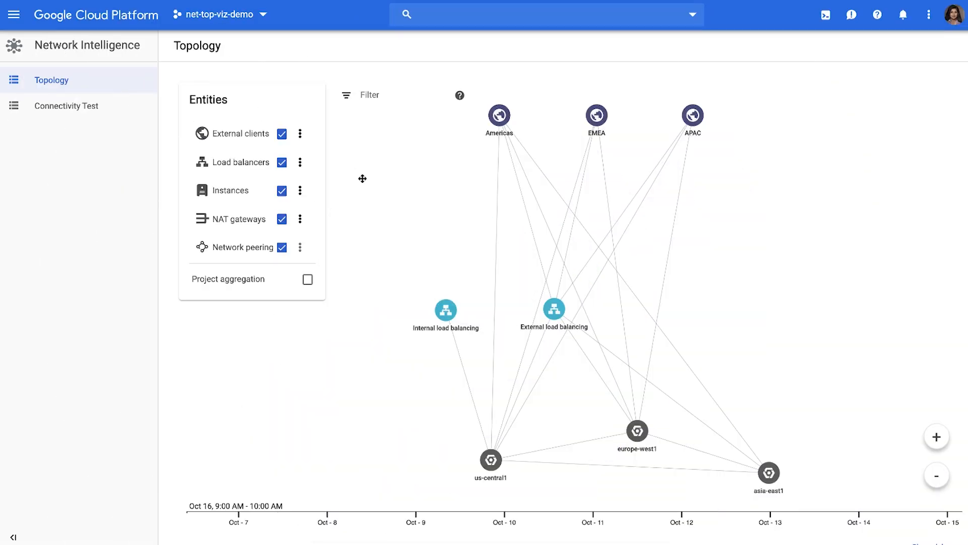
pyautogui.moveTo(464, 188)
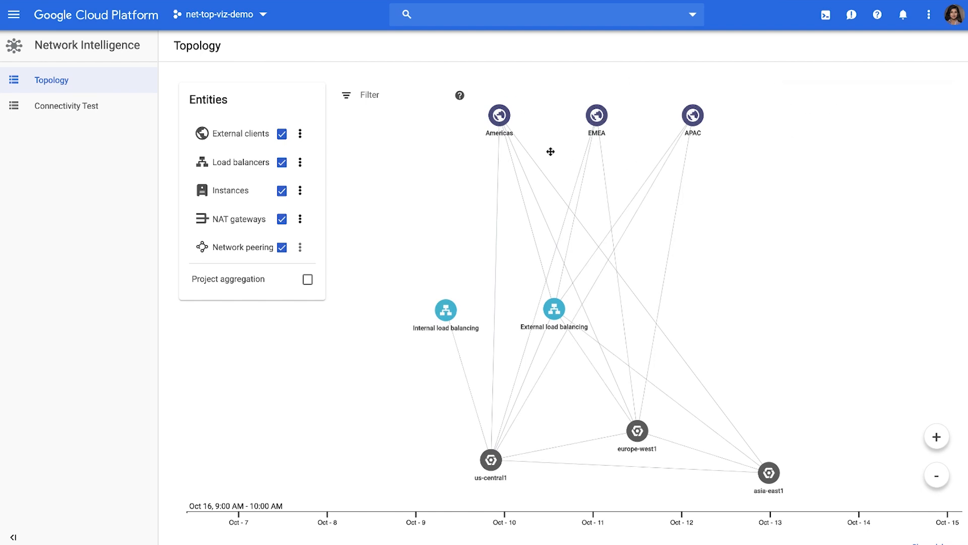
pyautogui.click(595, 117)
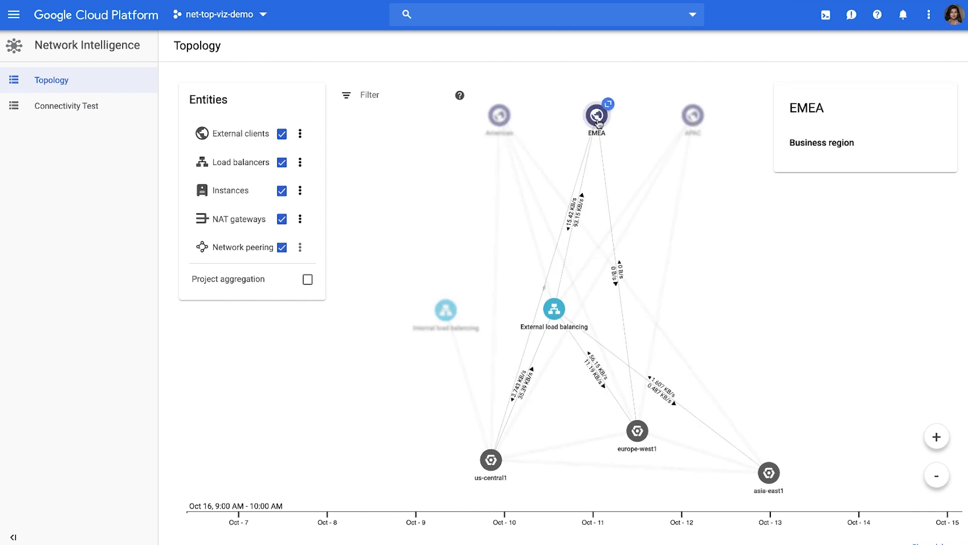
pyautogui.click(693, 116)
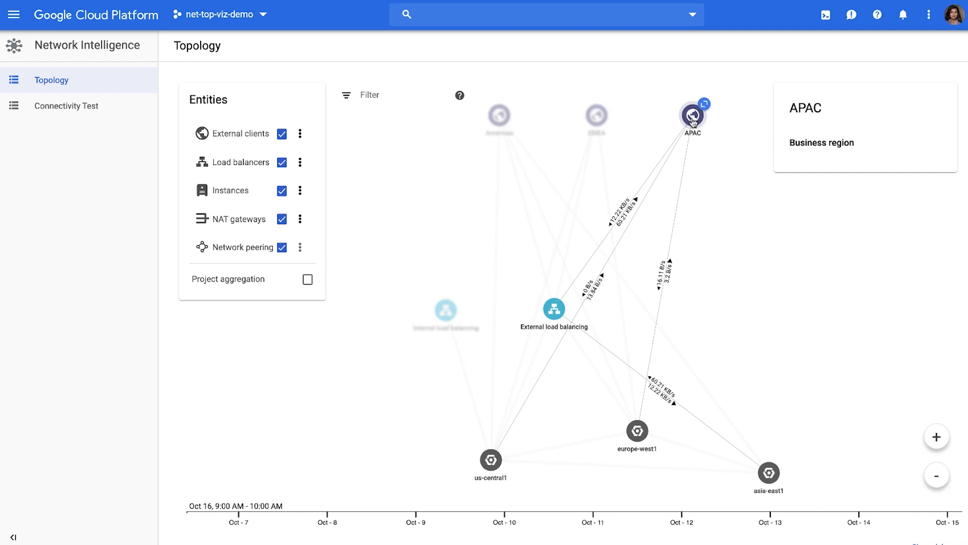
pyautogui.click(498, 116)
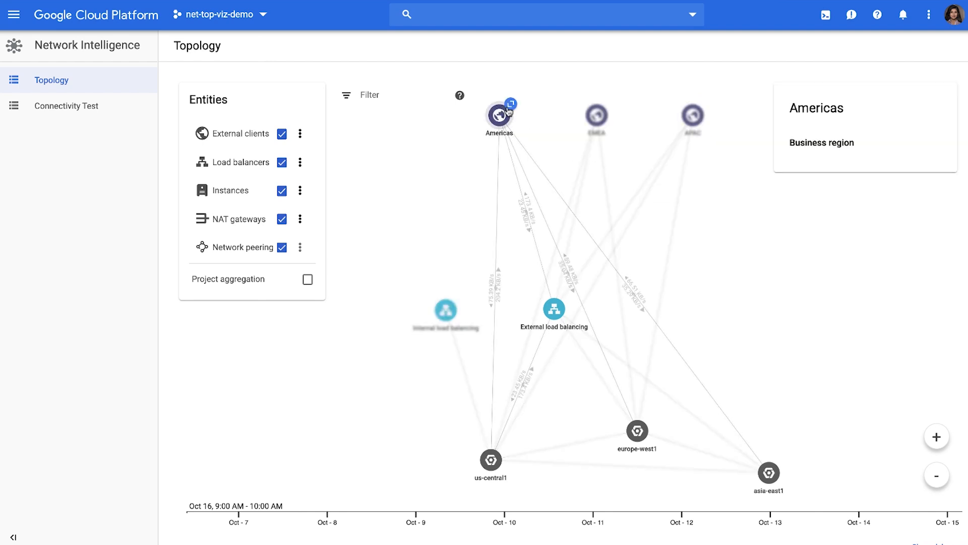
pyautogui.click(511, 104)
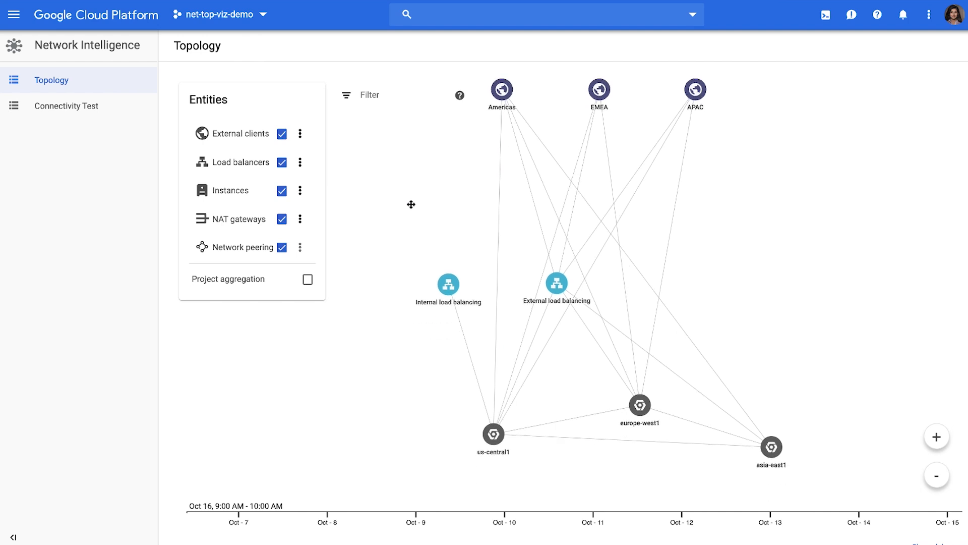
pyautogui.moveTo(555, 293)
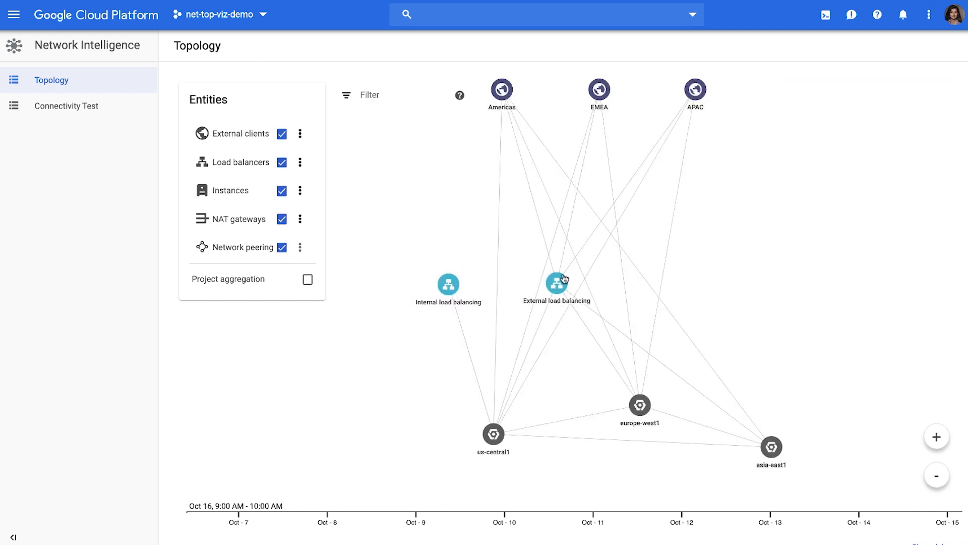
pyautogui.click(557, 285)
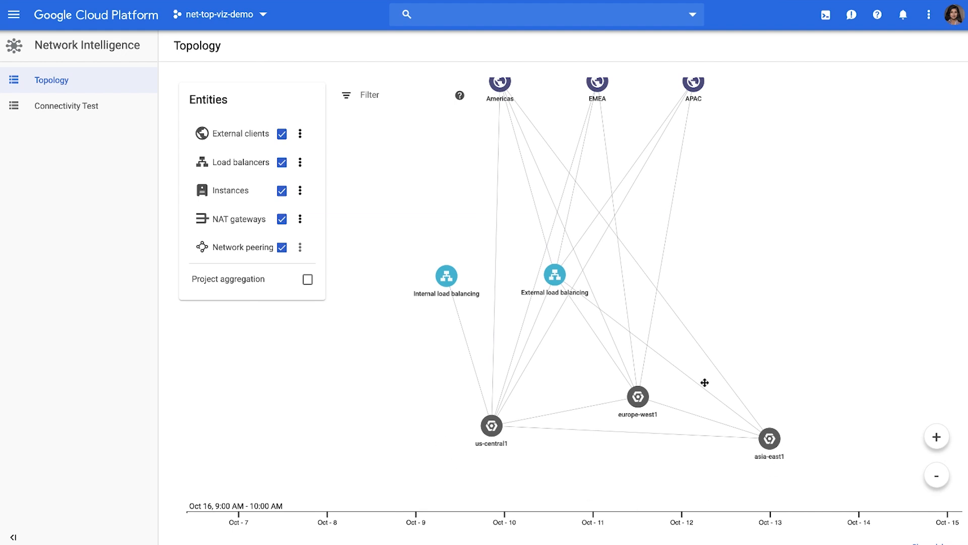
pyautogui.click(491, 427)
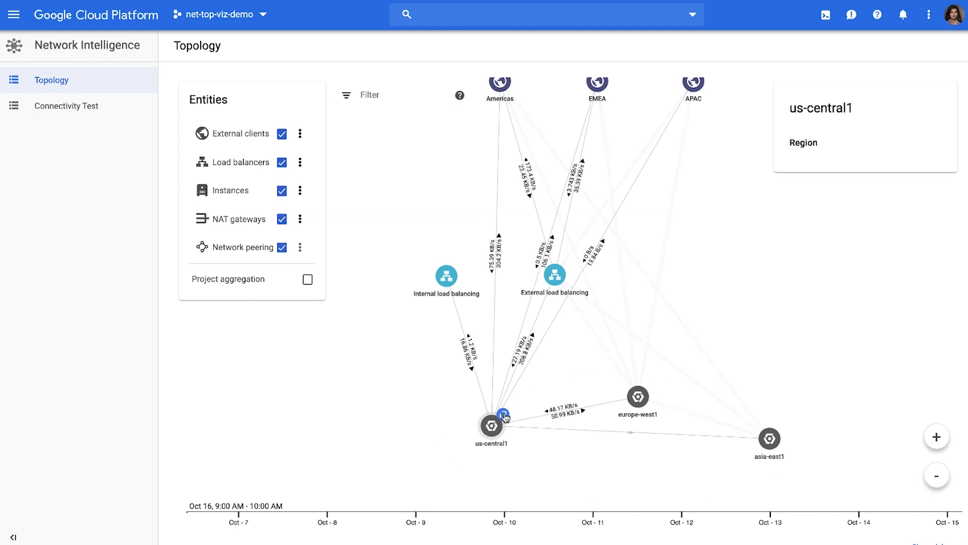
pyautogui.click(491, 425)
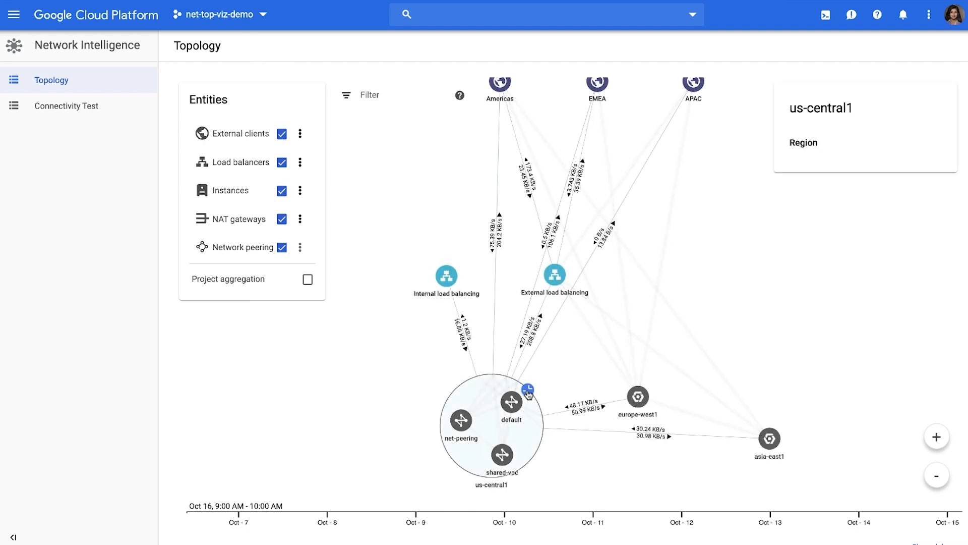
pyautogui.click(528, 390)
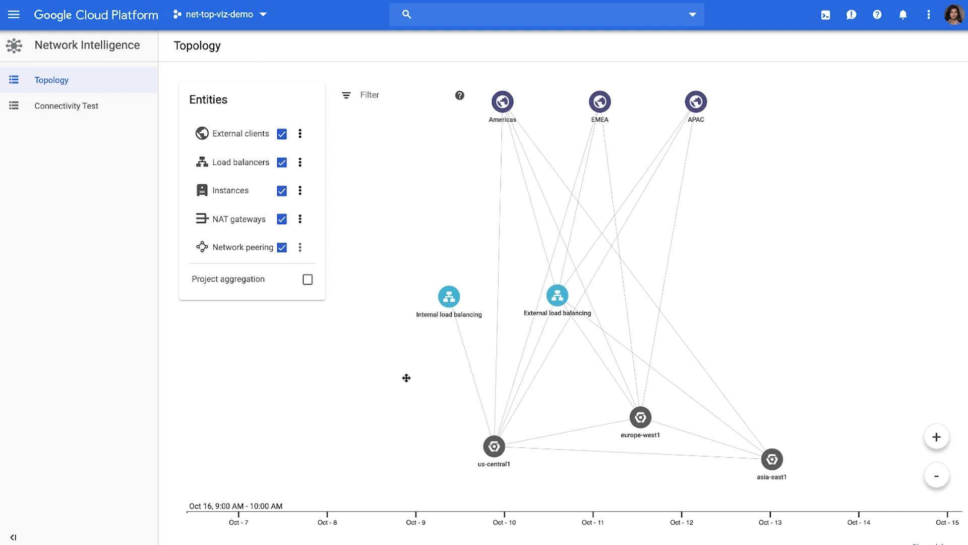
pyautogui.click(502, 104)
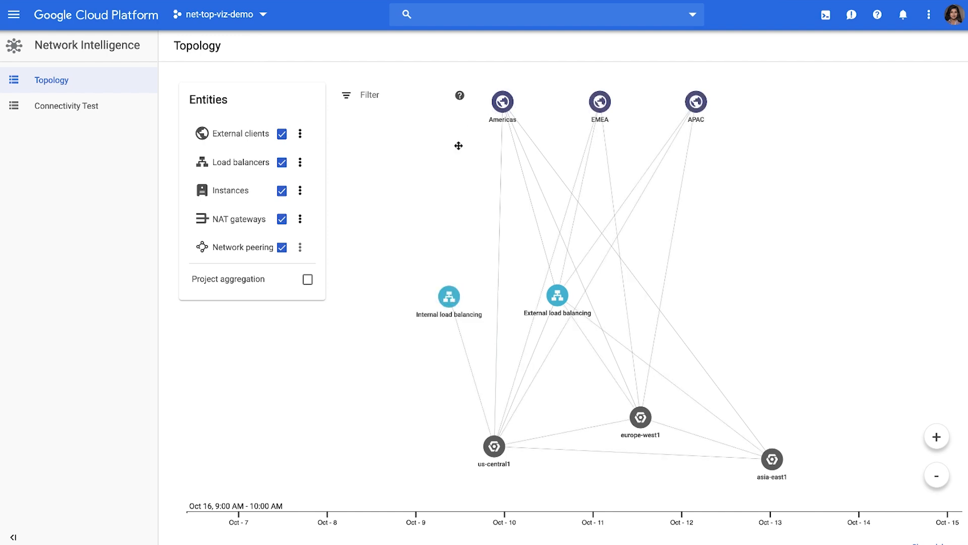
pyautogui.moveTo(499, 116)
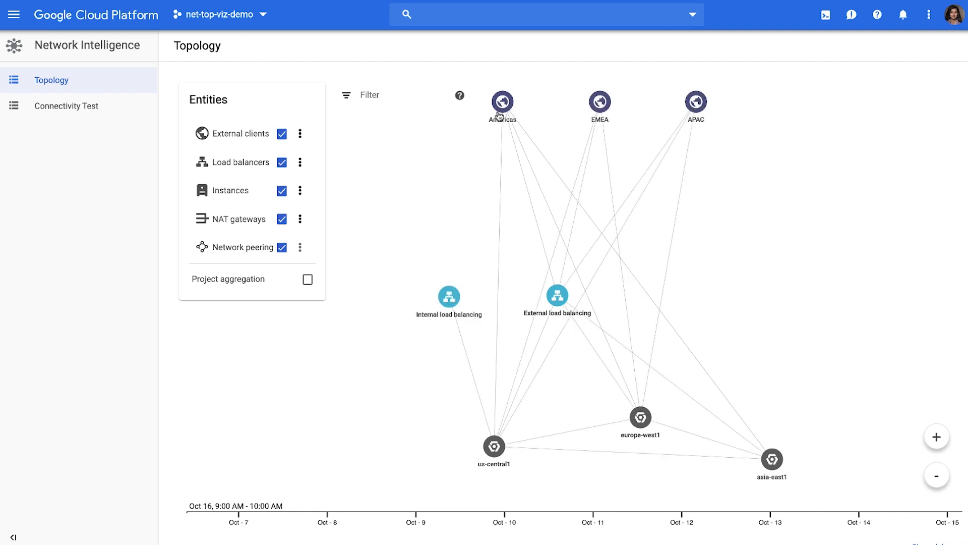
pyautogui.click(502, 102)
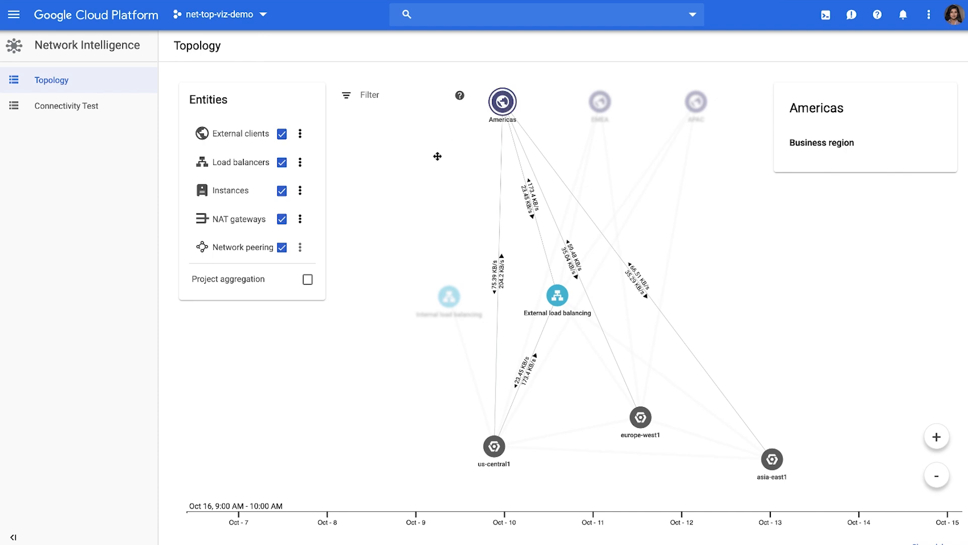
pyautogui.moveTo(422, 186)
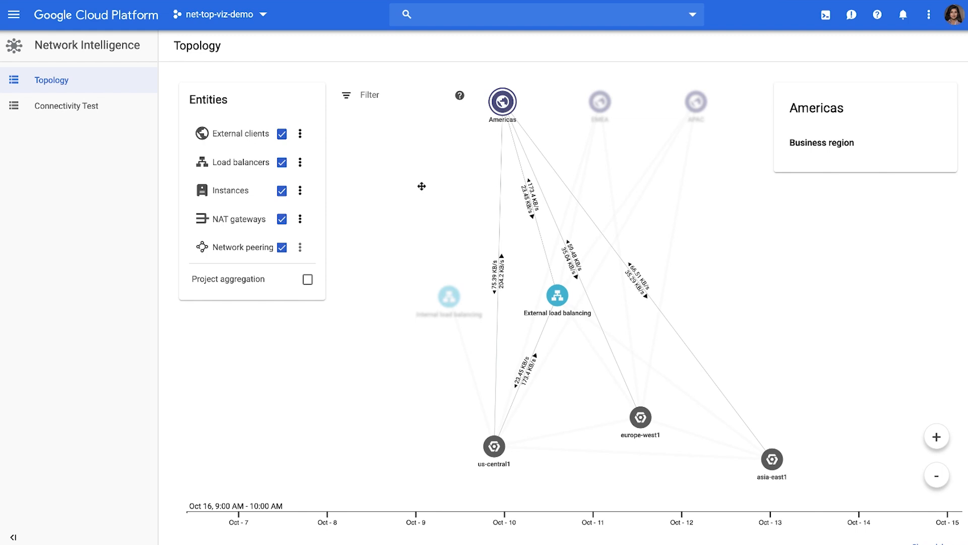
pyautogui.moveTo(496, 311)
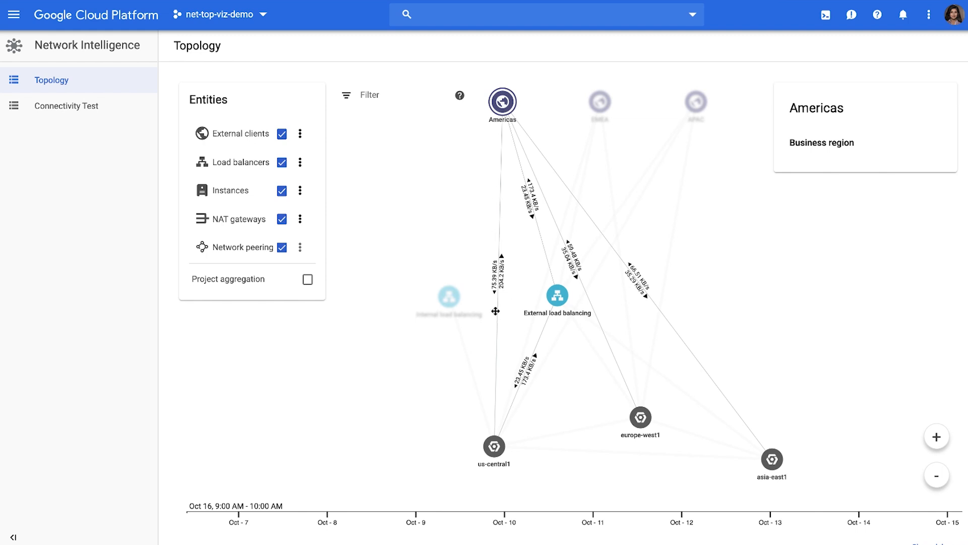
pyautogui.moveTo(666, 311)
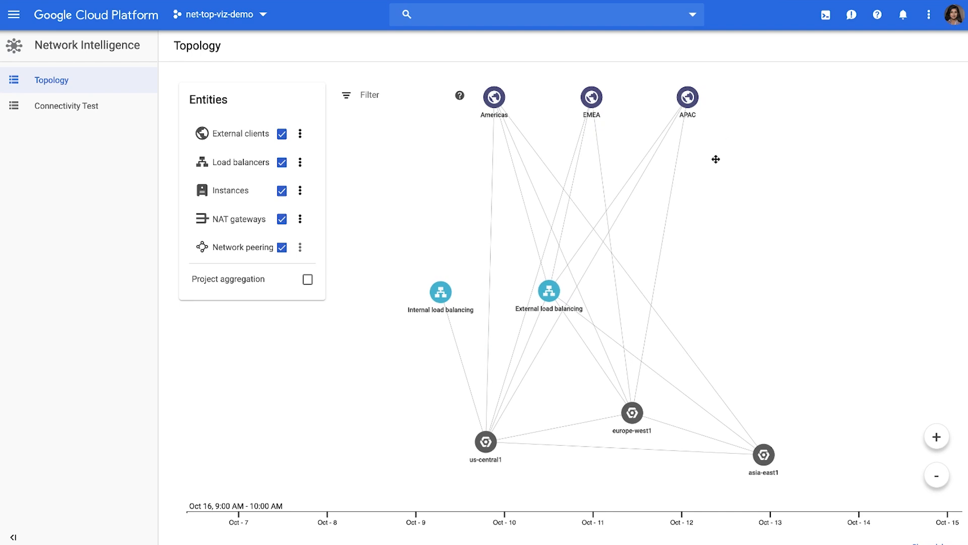
# - Show APAC's link traffic rates, then drag the External load balancing node further right
pyautogui.click(687, 97)
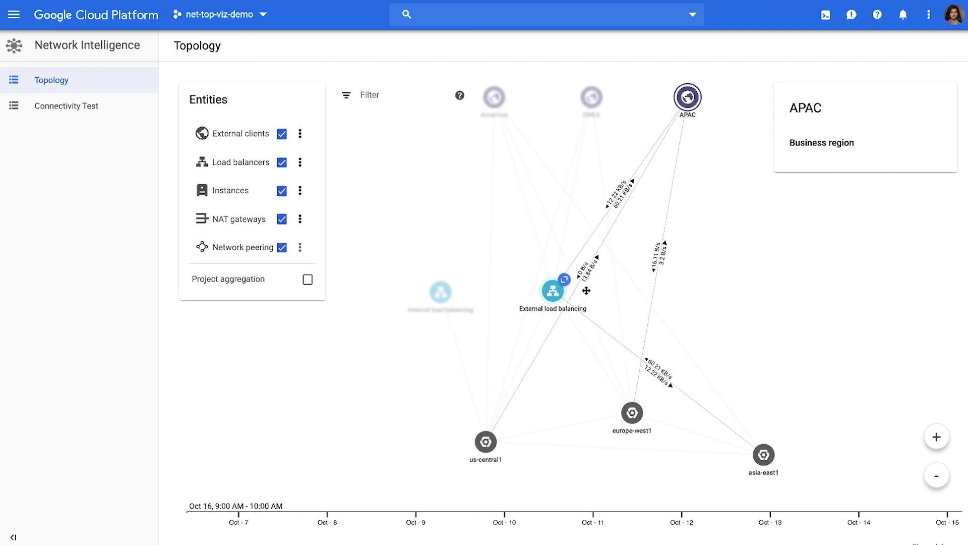
pyautogui.moveTo(552, 291); pyautogui.dragTo(614, 298)
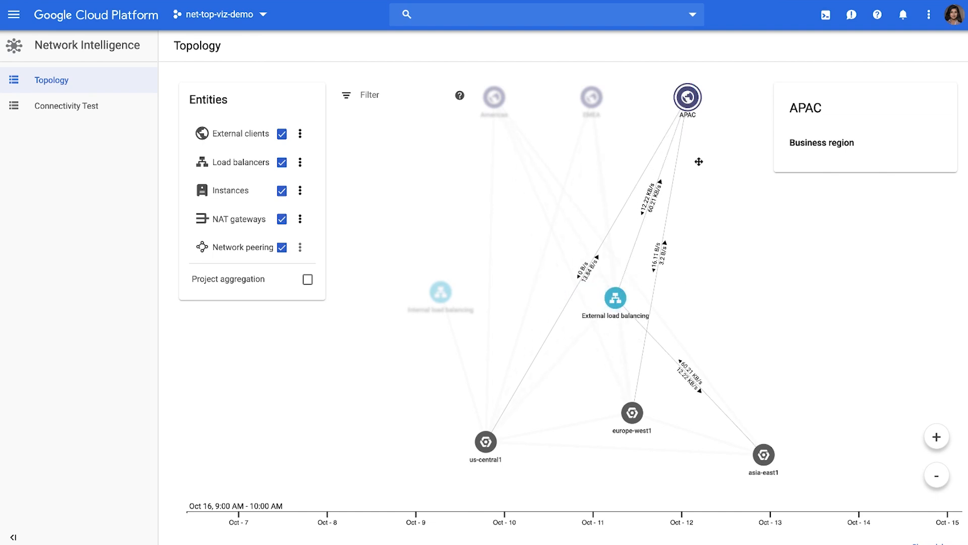
pyautogui.moveTo(625, 307)
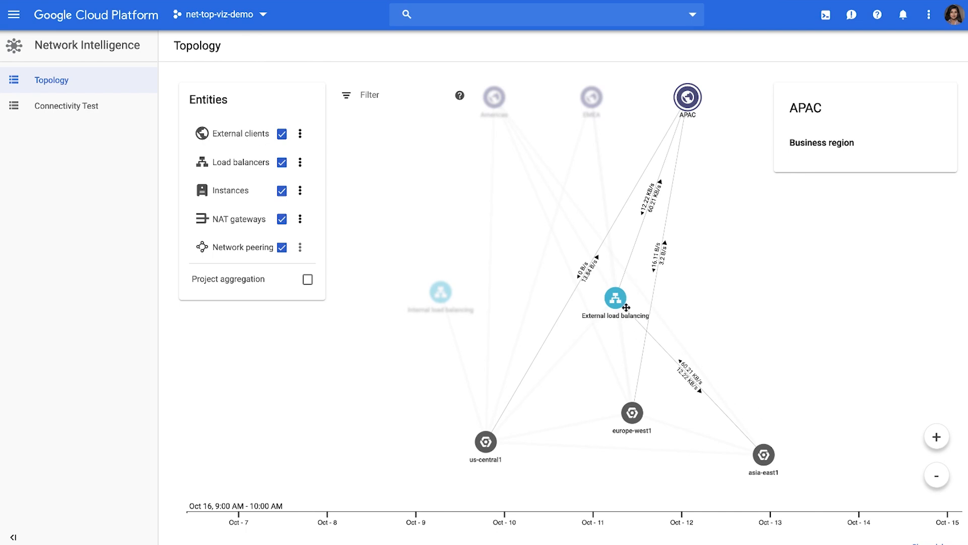
pyautogui.moveTo(622, 281)
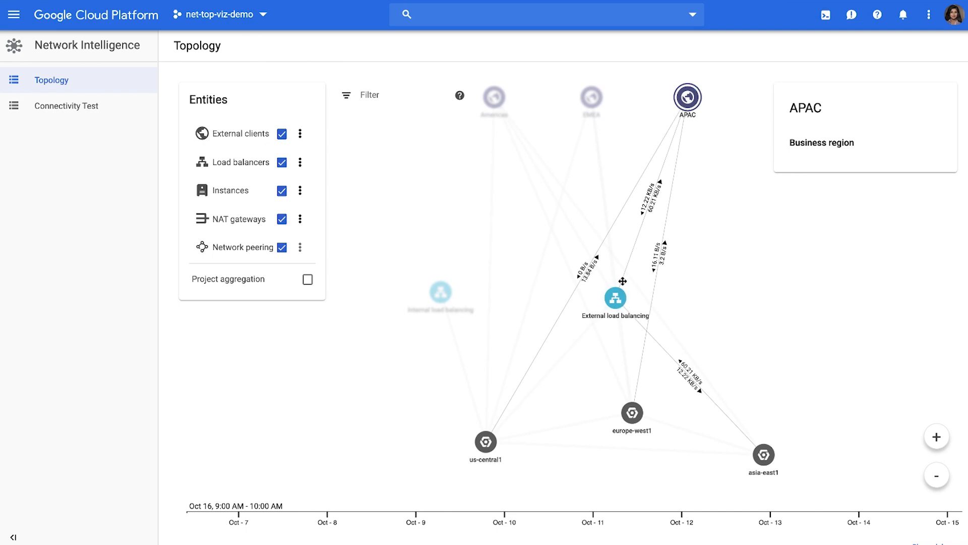
pyautogui.moveTo(615, 297); pyautogui.dragTo(708, 296)
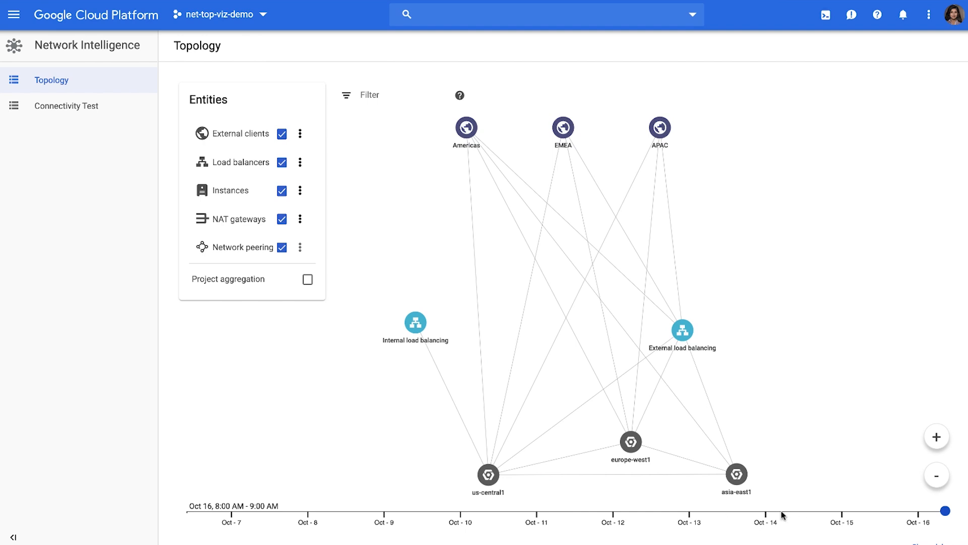
pyautogui.moveTo(960, 510); pyautogui.dragTo(776, 510)
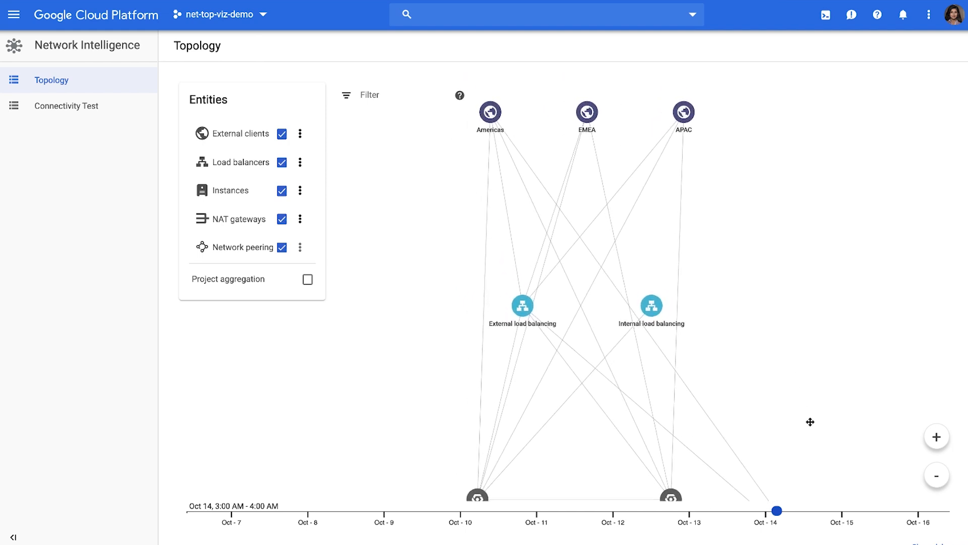
pyautogui.moveTo(716, 314)
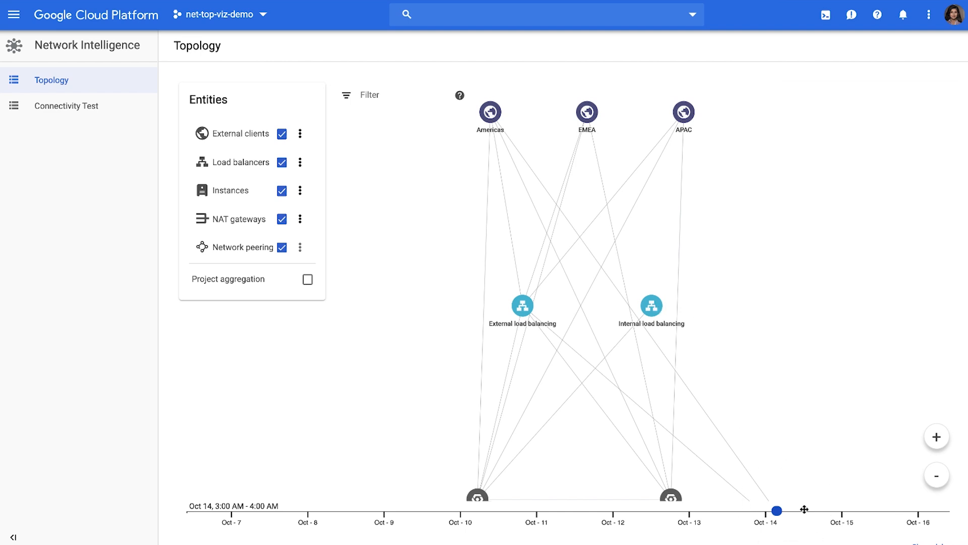
pyautogui.moveTo(766, 492)
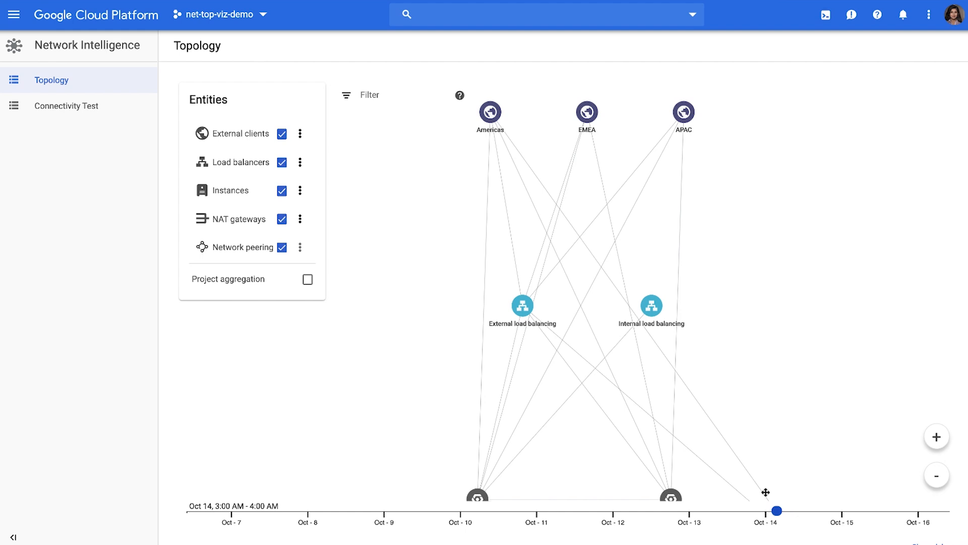
pyautogui.moveTo(812, 429)
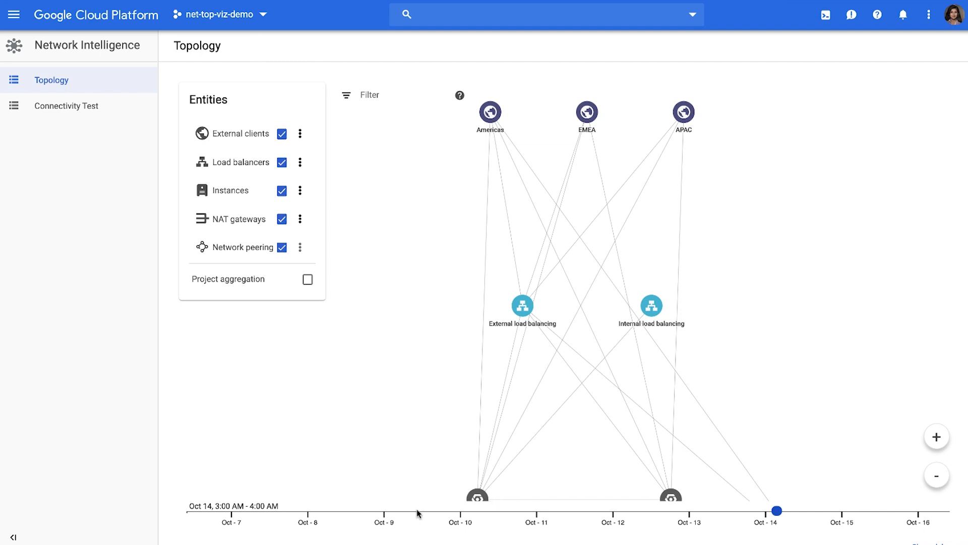
pyautogui.moveTo(722, 387)
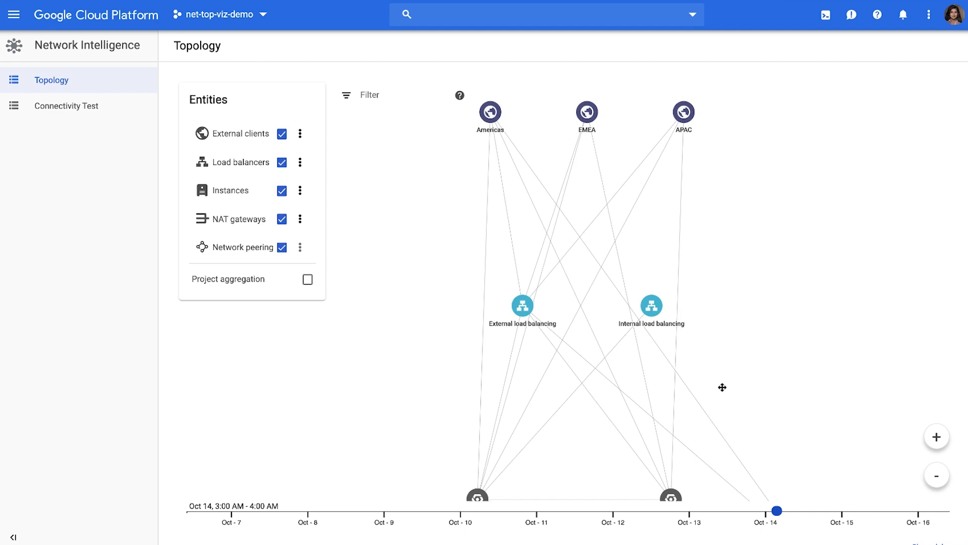
pyautogui.moveTo(664, 525)
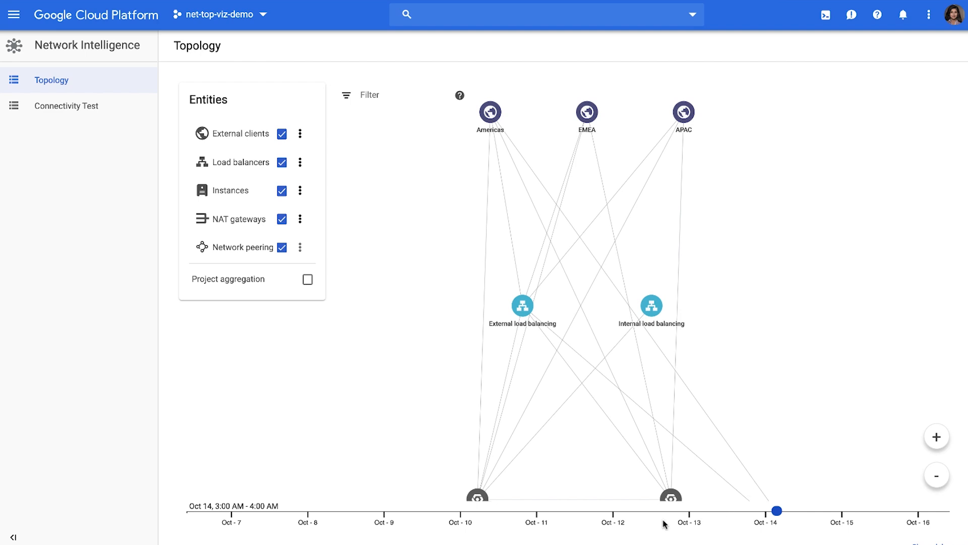
pyautogui.moveTo(403, 514)
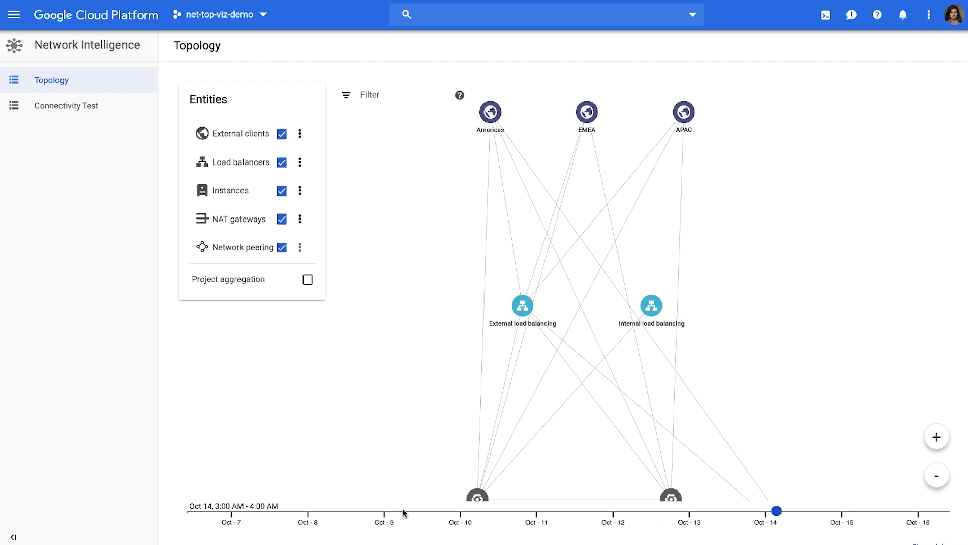
pyautogui.moveTo(409, 515)
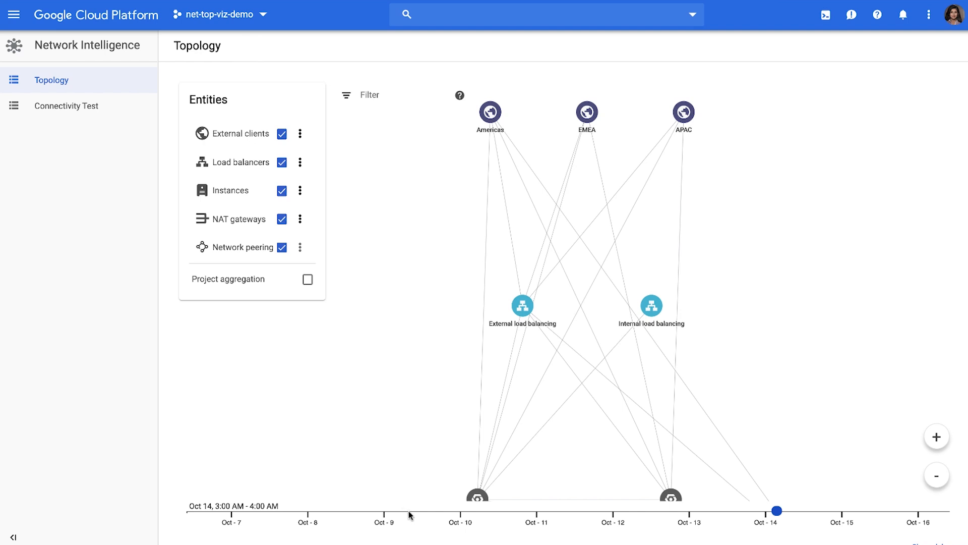
# - Filter the topology by the External load balancing attribute to show its traffic to regions
pyautogui.click(370, 94)
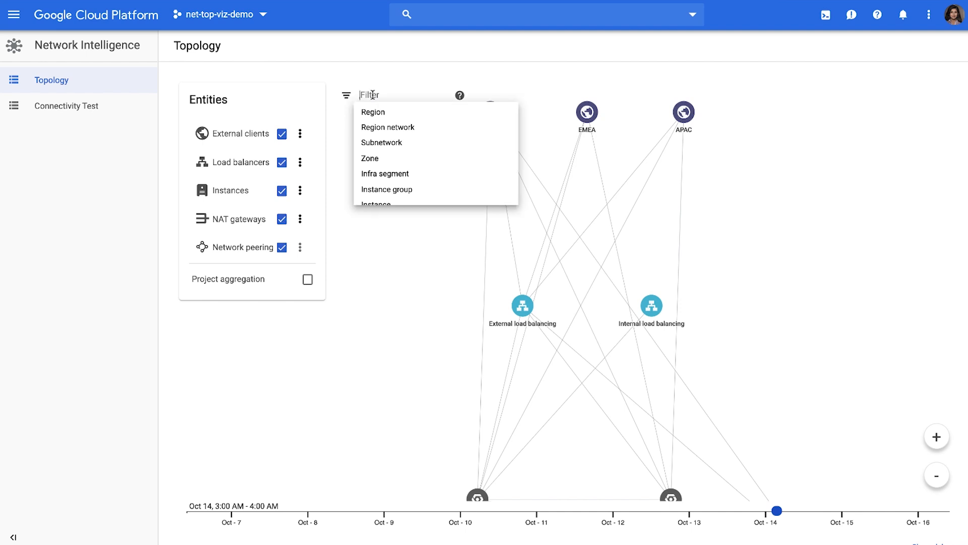
pyautogui.moveTo(382, 142)
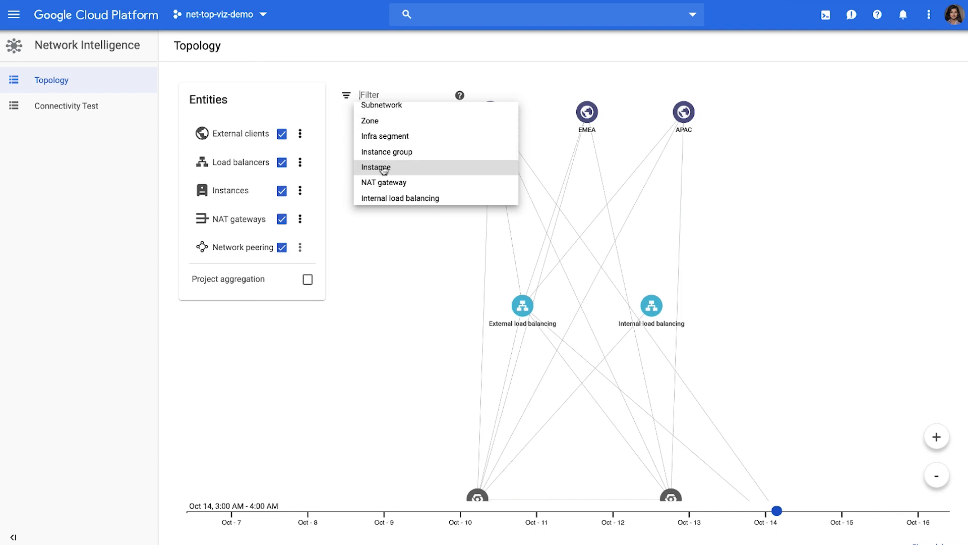
pyautogui.scroll(-3)
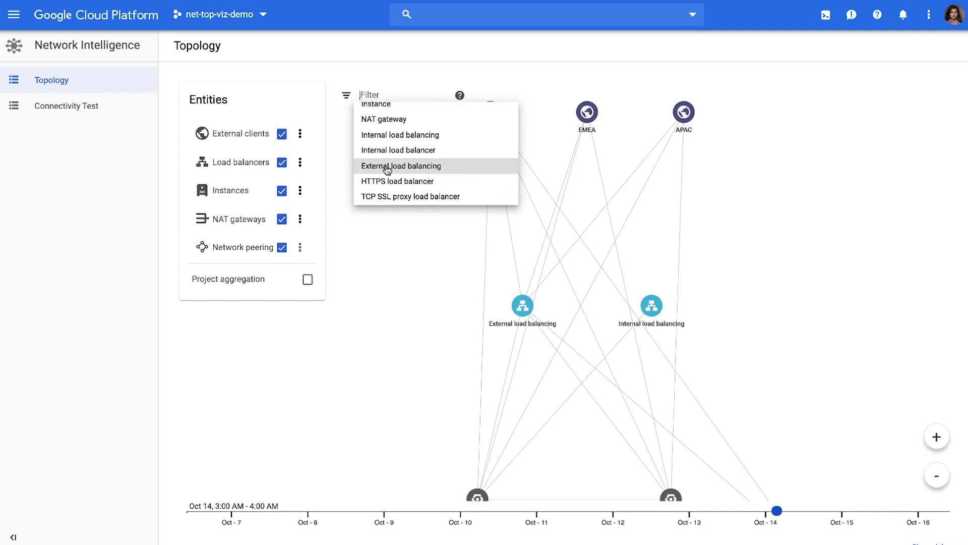
pyautogui.click(401, 166)
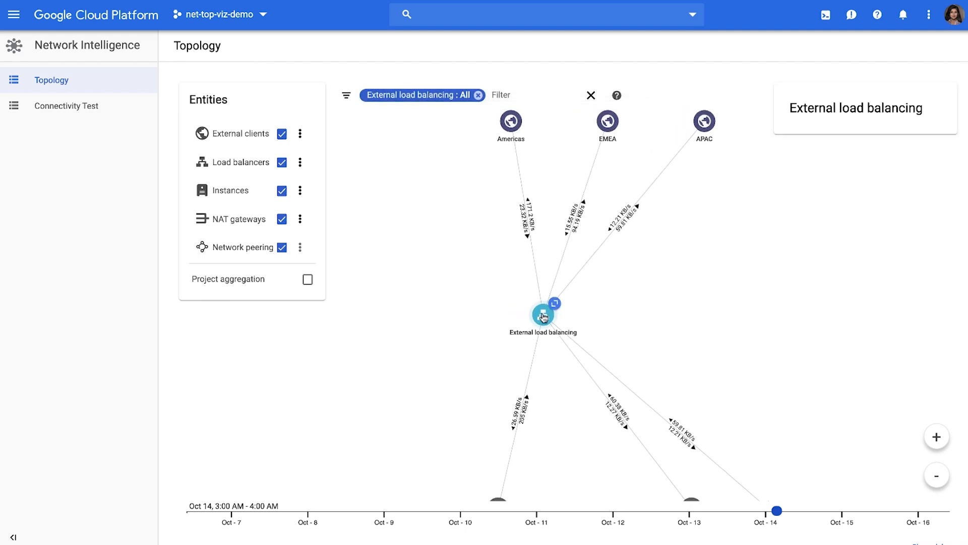
# - Shift the graph up and open last-hour egress charts for the europe-west1 to asia-east1 edge
pyautogui.moveTo(542, 315); pyautogui.dragTo(599, 287)
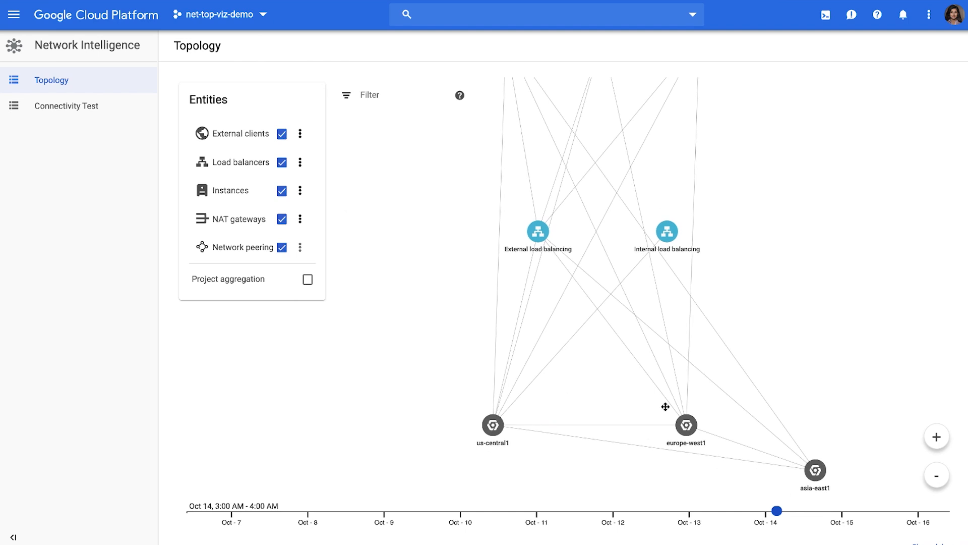
pyautogui.click(685, 424)
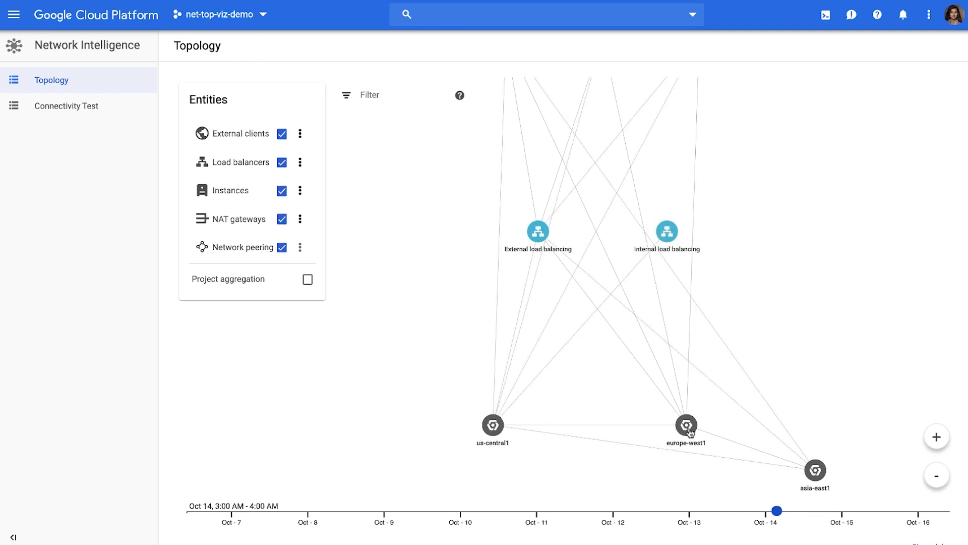
pyautogui.click(686, 427)
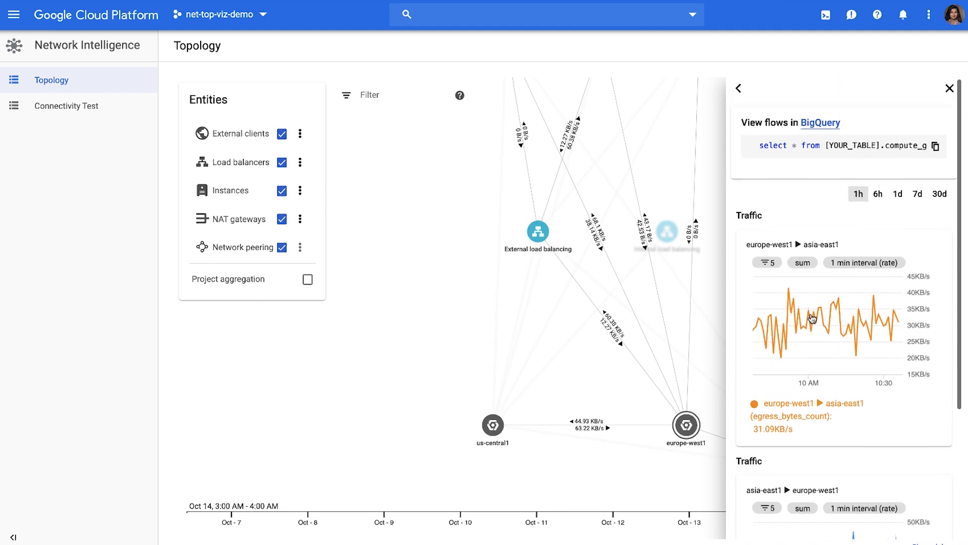
# - Use the traffic panel's header buttons to close the europe-west1 to asia-east1 charts
pyautogui.click(897, 195)
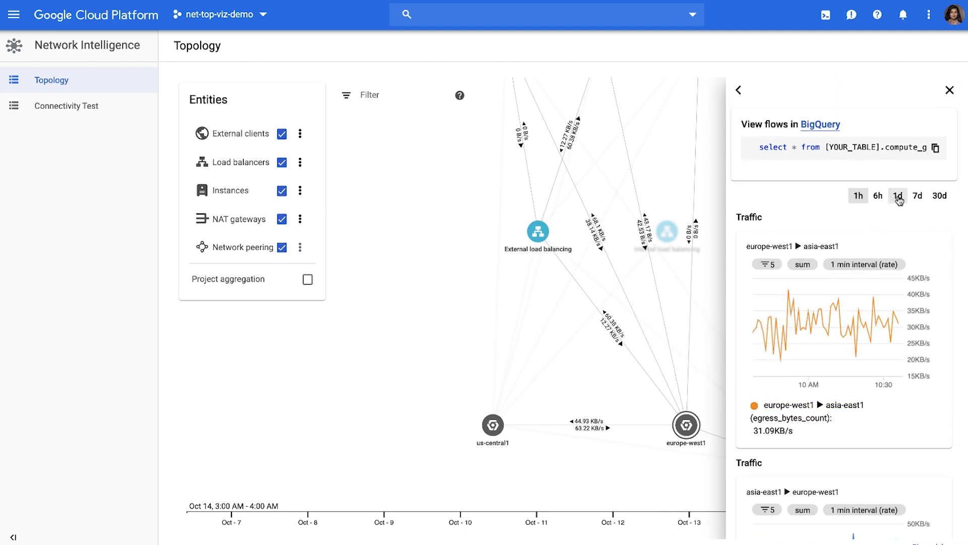
pyautogui.click(858, 196)
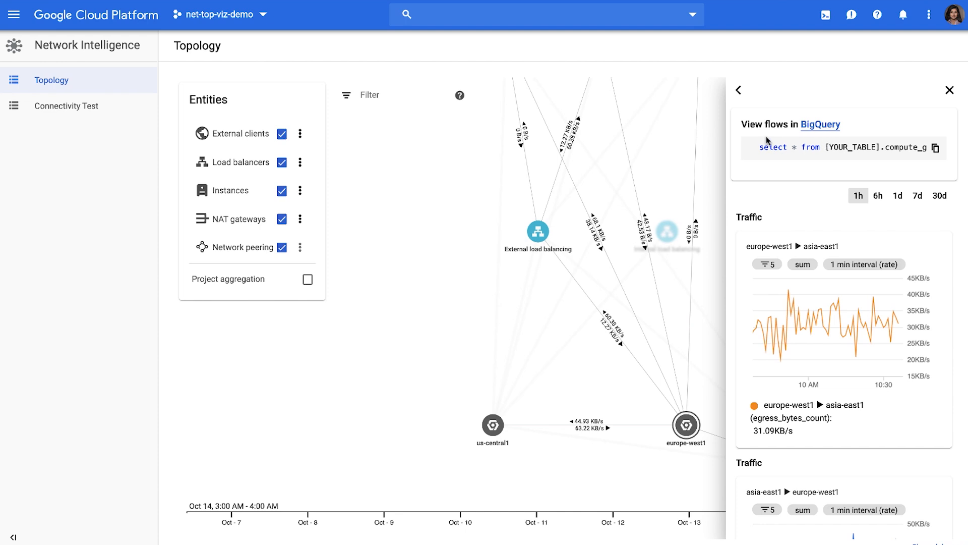
pyautogui.moveTo(845, 143)
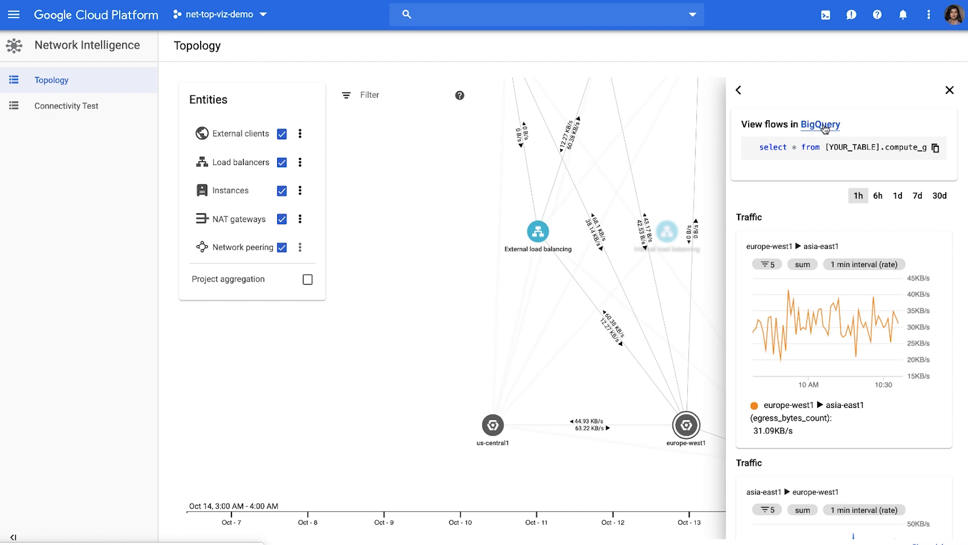
pyautogui.moveTo(822, 129)
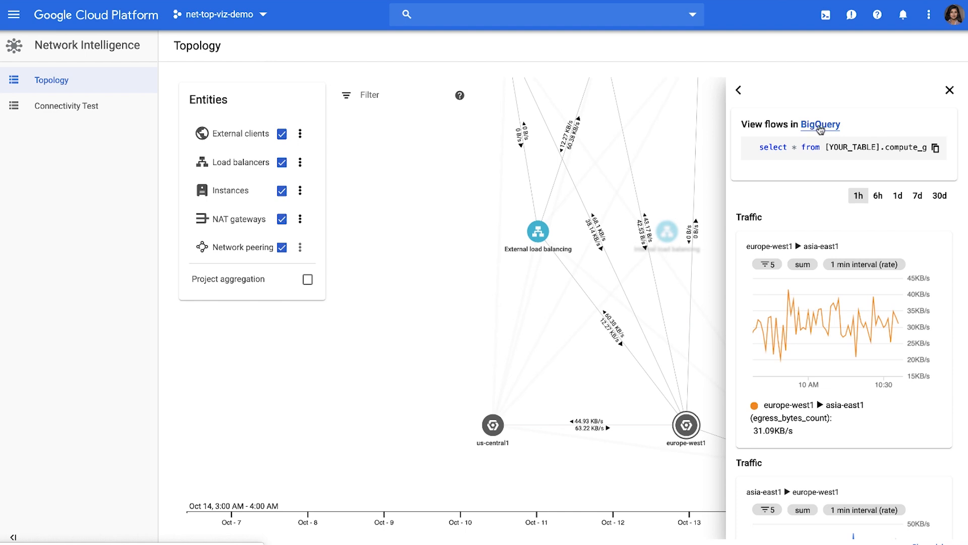
pyautogui.moveTo(820, 130)
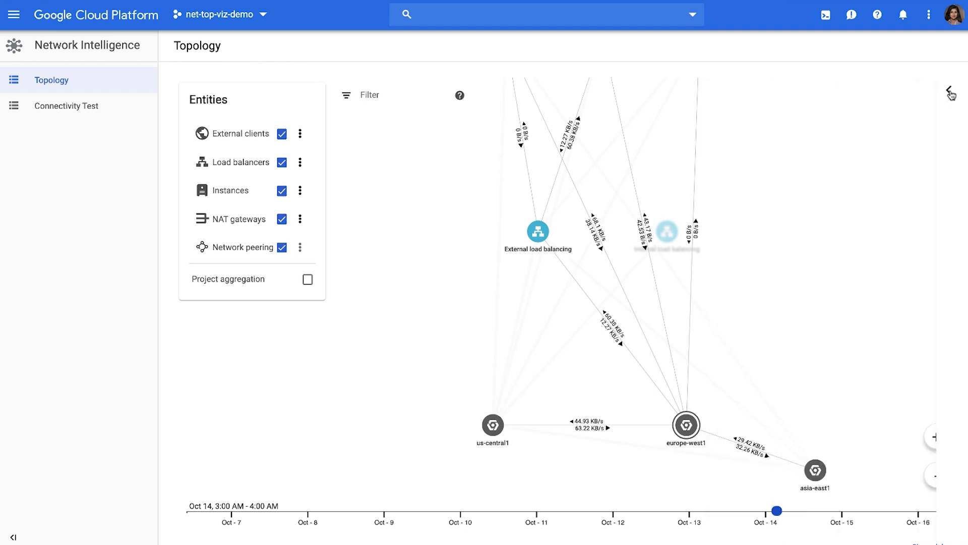
# - Uncheck Load balancers and External clients, show europe-west1's card, and expand us-central1 into networks
pyautogui.click(282, 162)
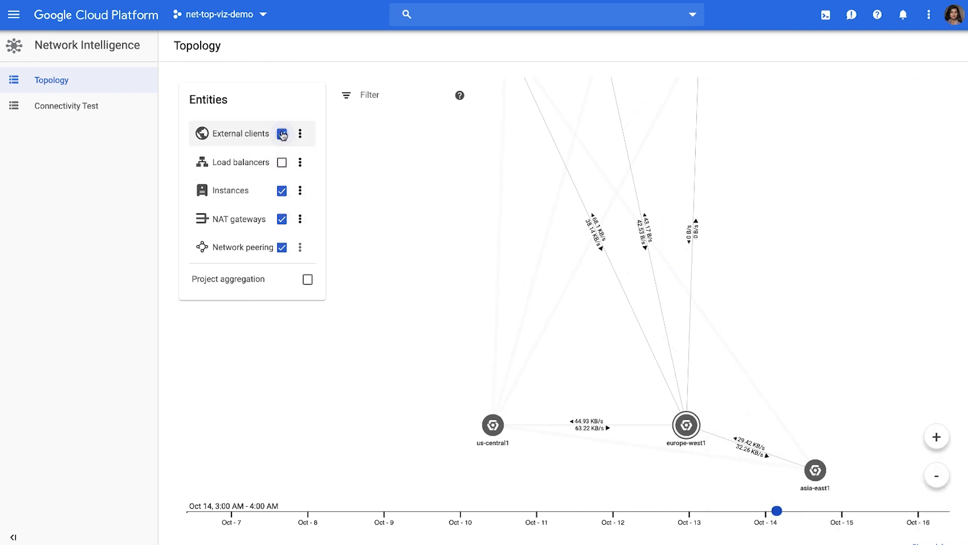
pyautogui.click(282, 133)
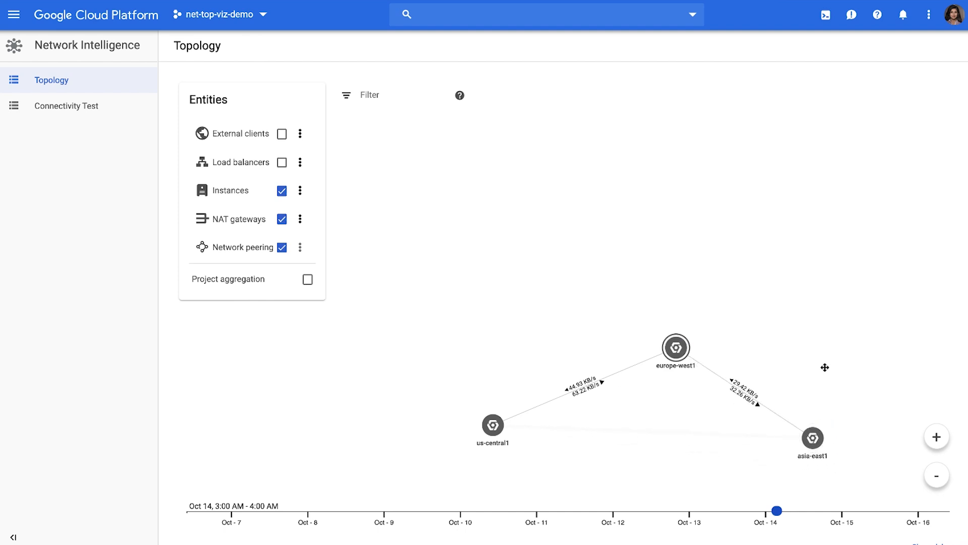
pyautogui.click(676, 347)
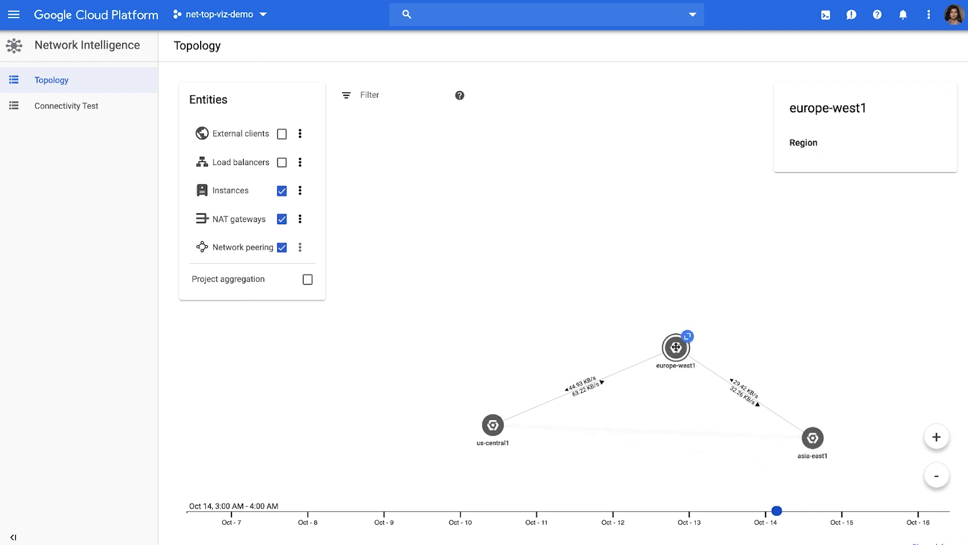
pyautogui.moveTo(492, 427)
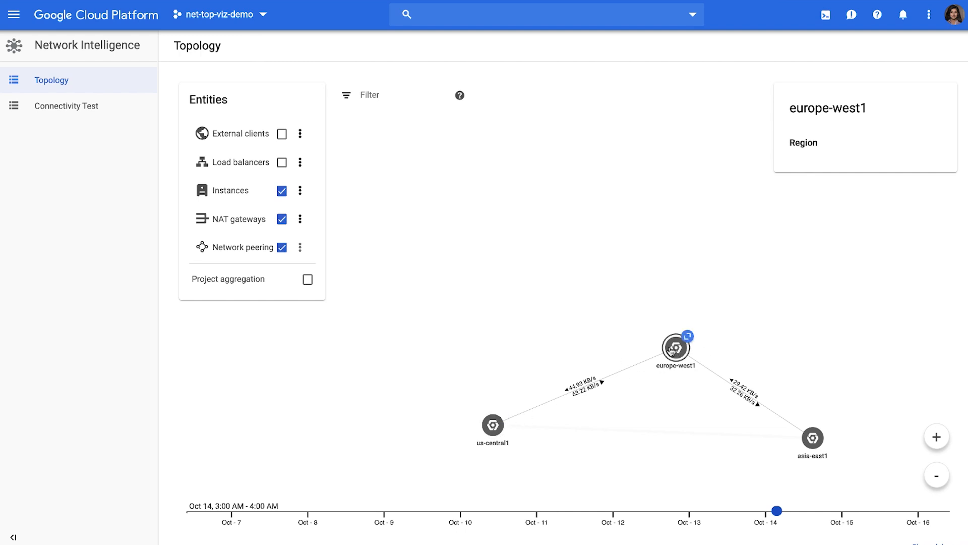
pyautogui.click(492, 426)
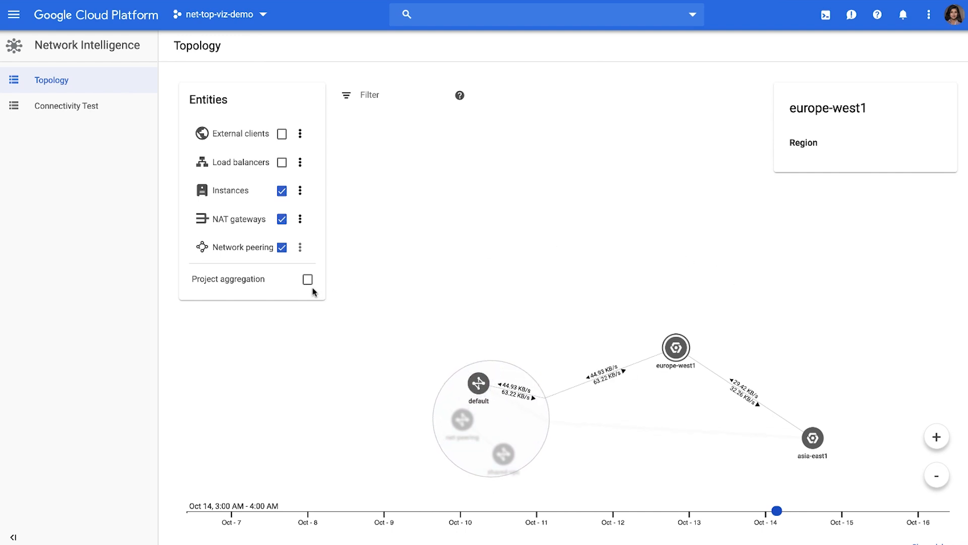
# - Enable Project aggregation to group nodes into net-top-viz-demo-208511 and xpn-project-3-146708
pyautogui.click(309, 281)
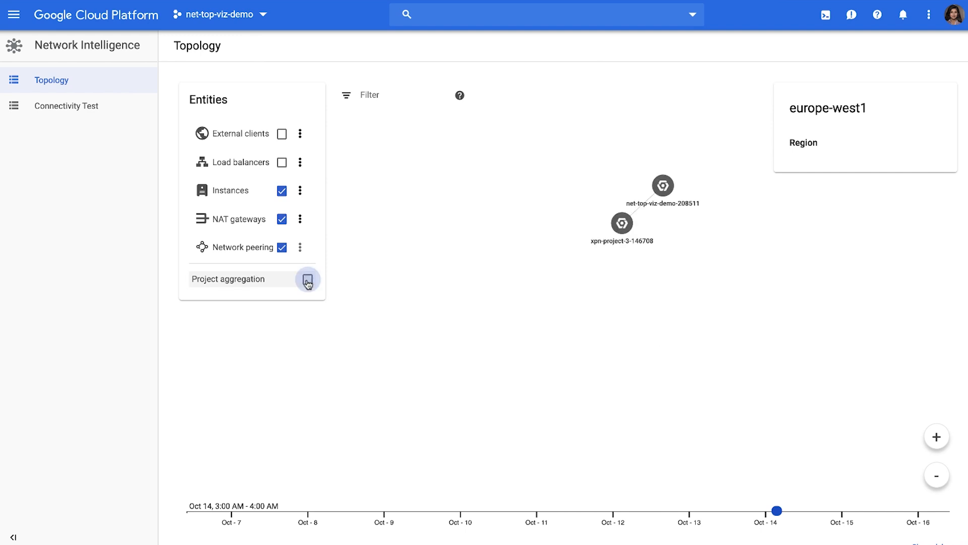
pyautogui.click(307, 281)
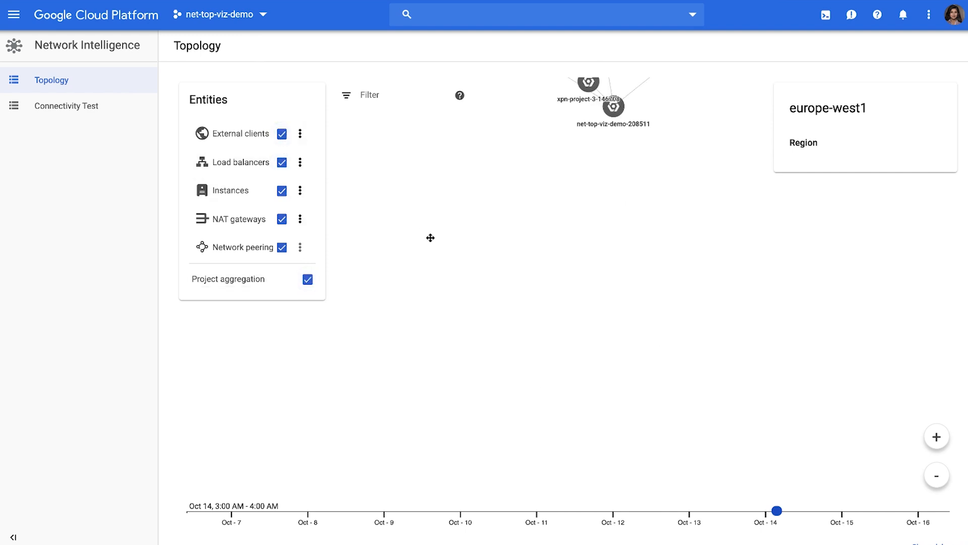